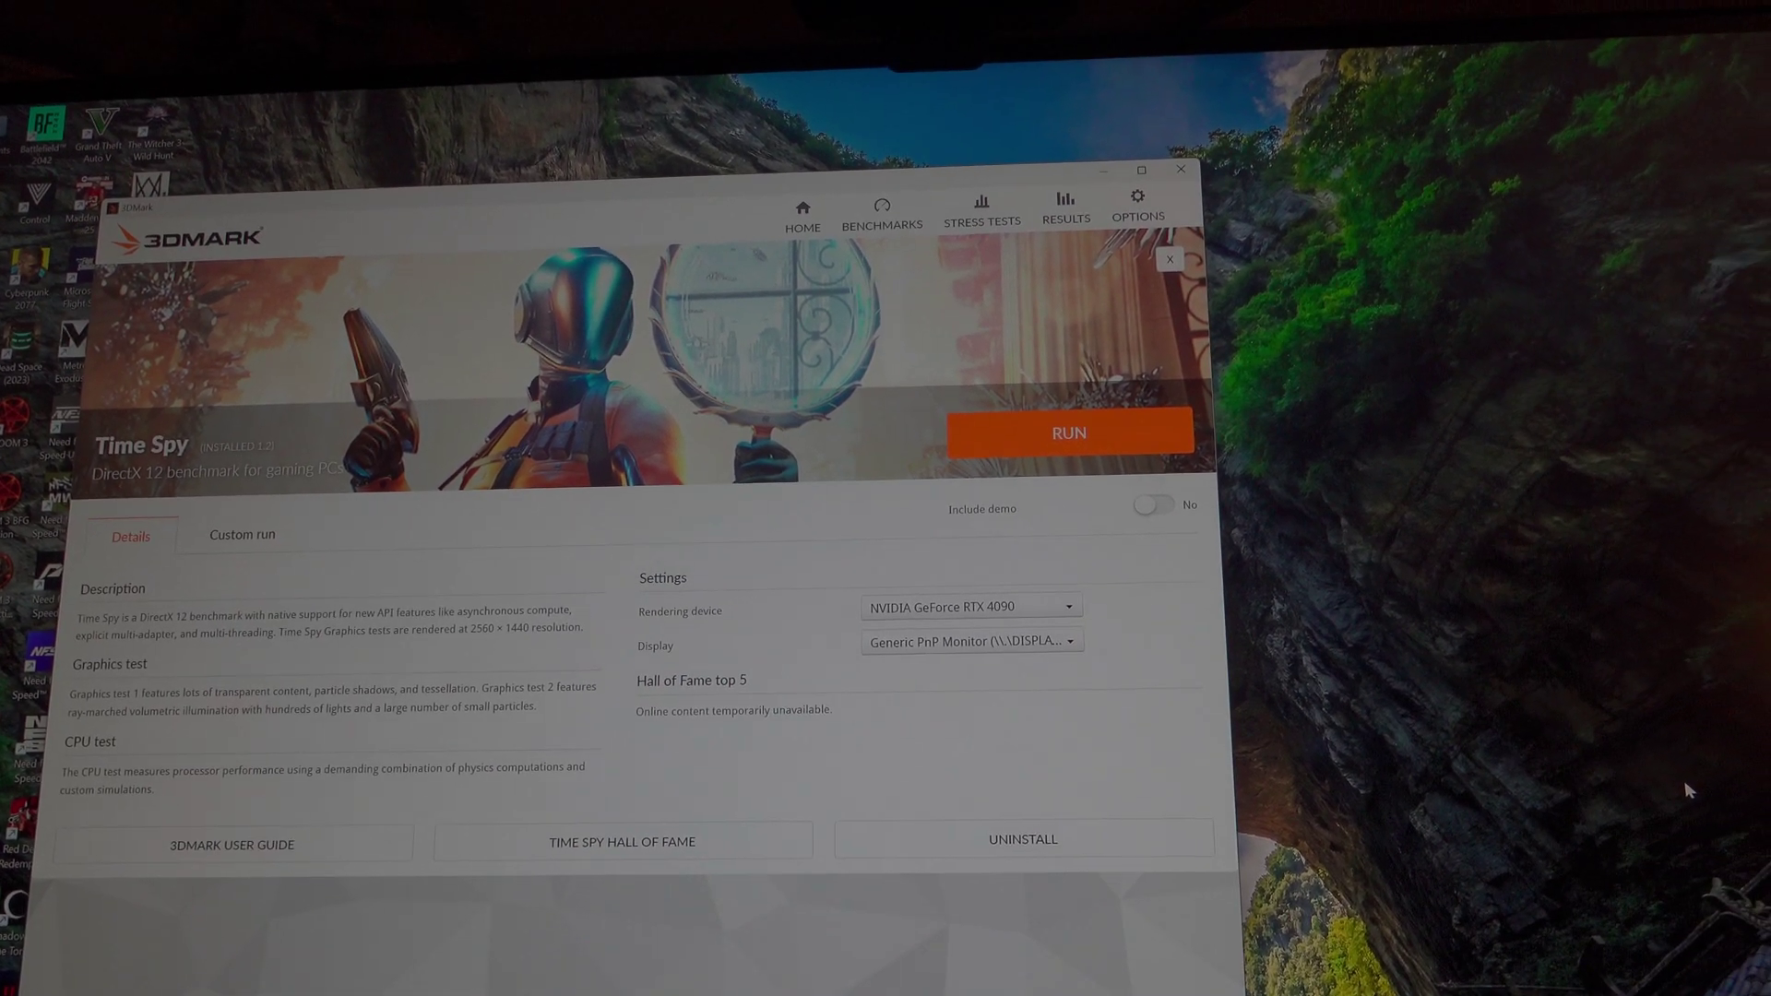
Launch the Time Spy benchmark run from its test page
click(1071, 433)
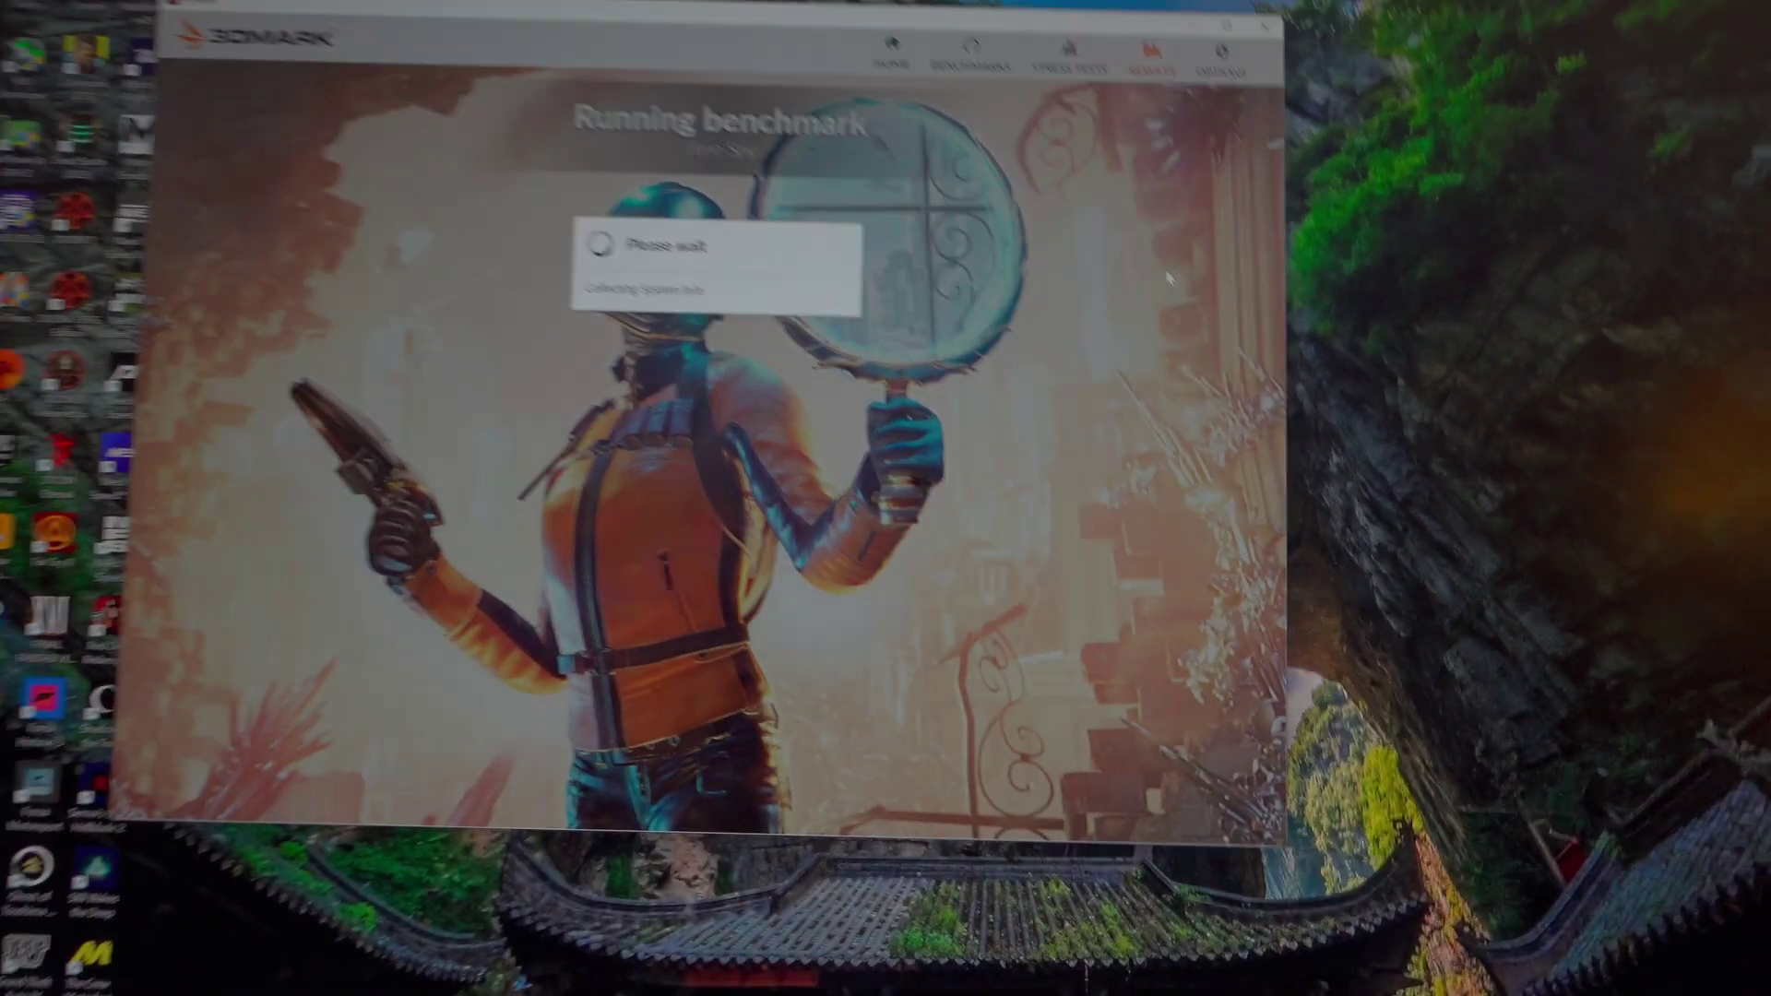